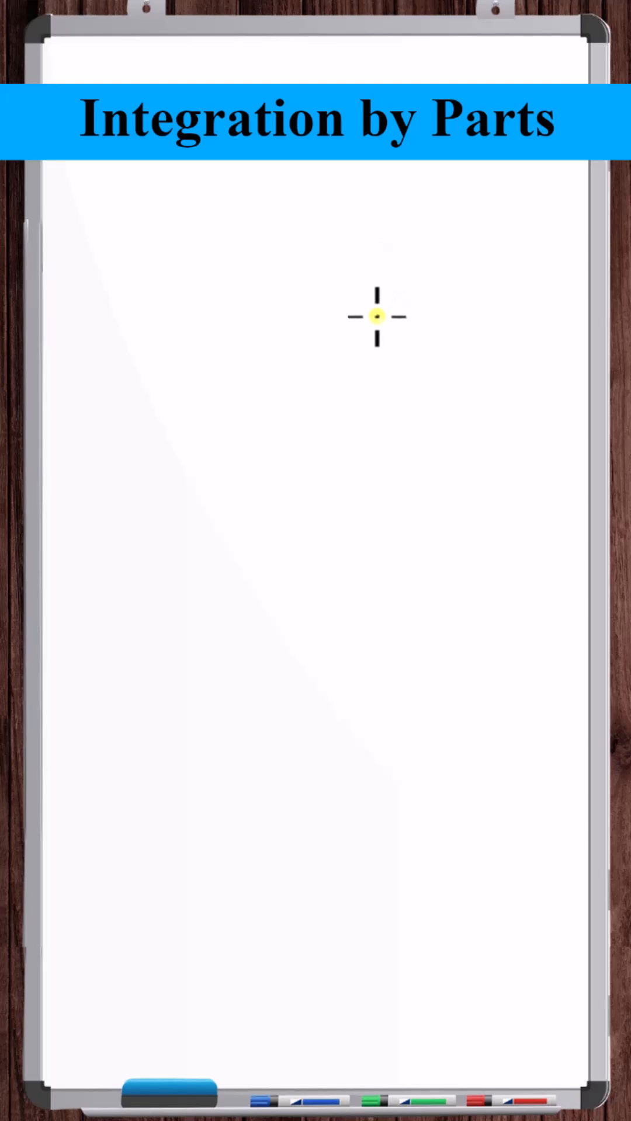
{"action": "mouse_move", "coordinate": [386, 321]}
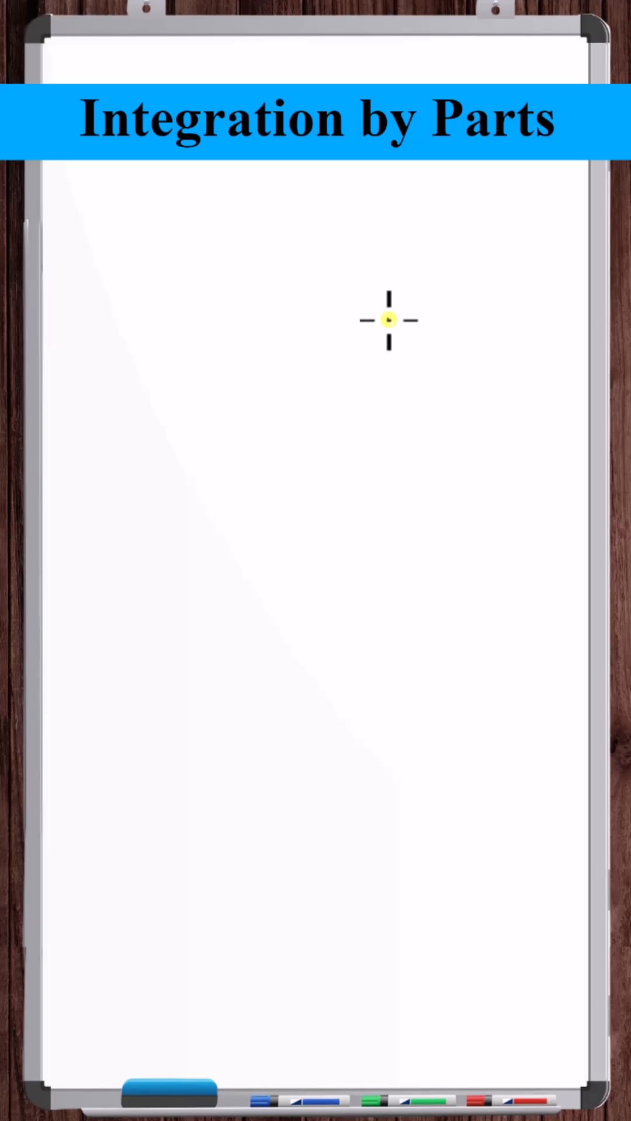
{"action": "mouse_move", "coordinate": [122, 270]}
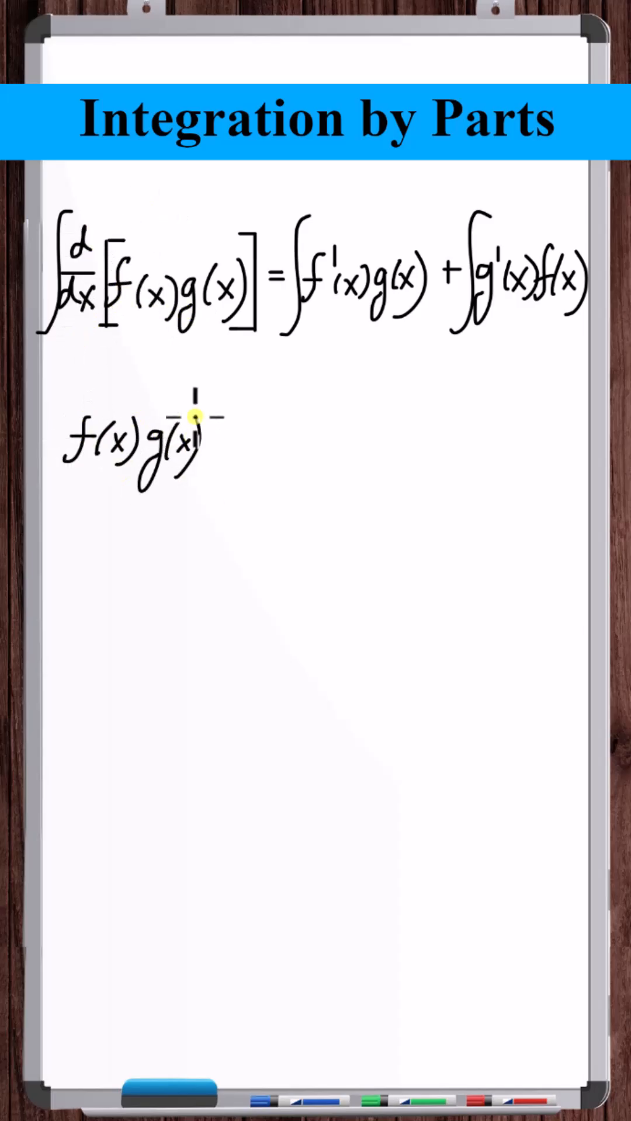
{"action": "mouse_move", "coordinate": [308, 436]}
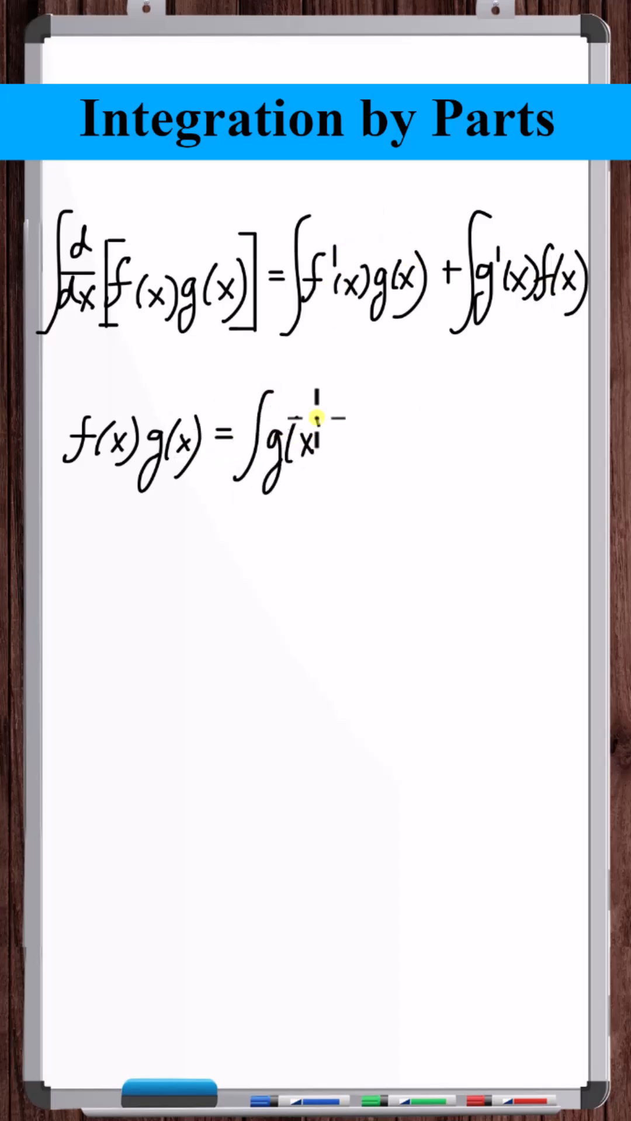